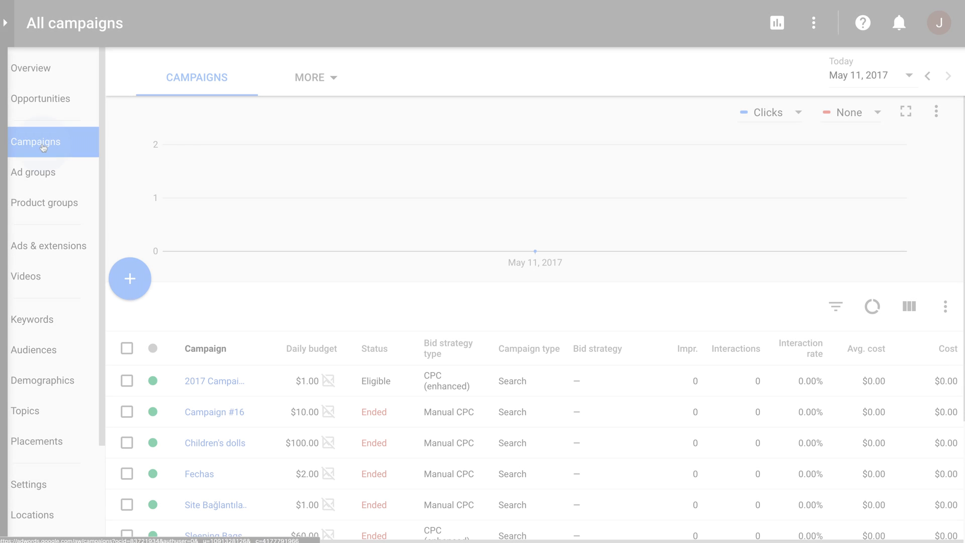
mouse_move(129, 278)
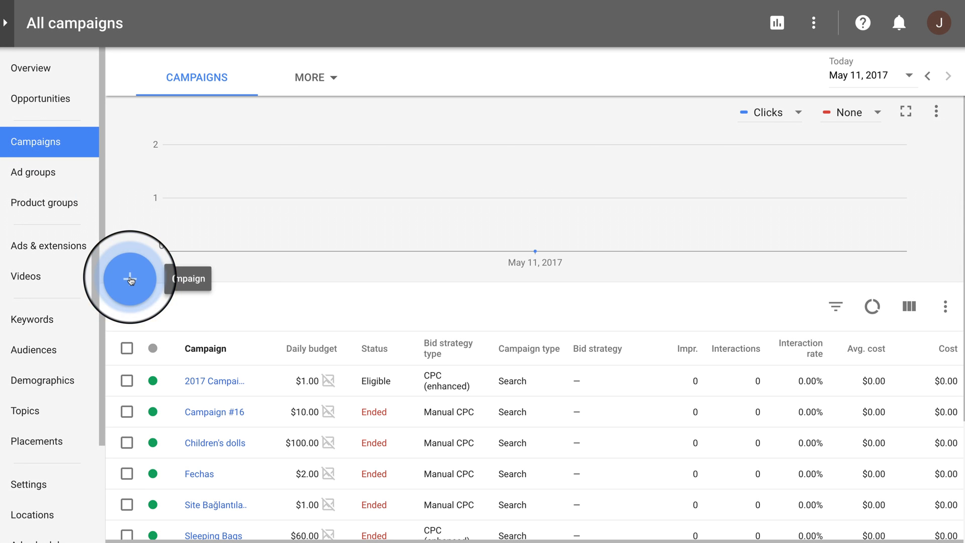
- Start a Search Network campaign with the Visit your website goal and enter its daily budget
left_click(129, 279)
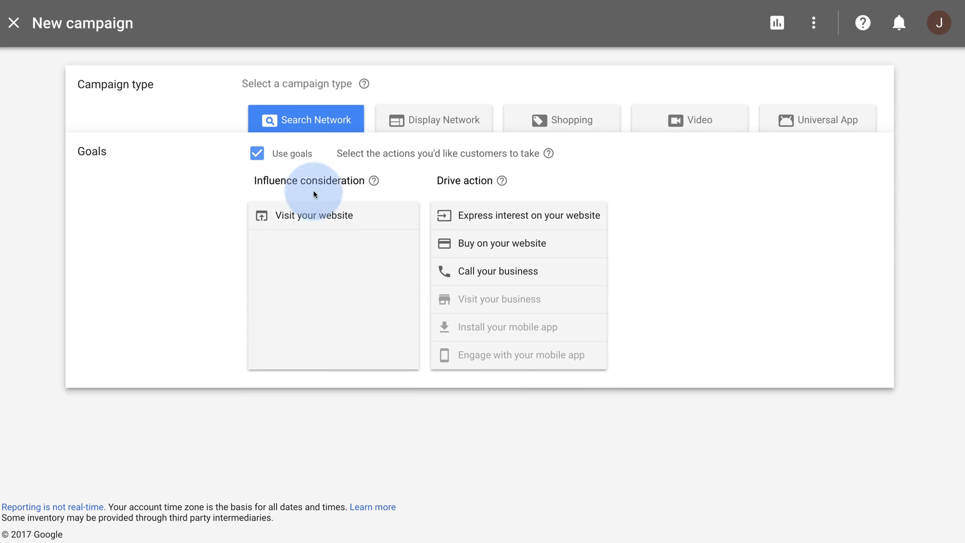
left_click(315, 215)
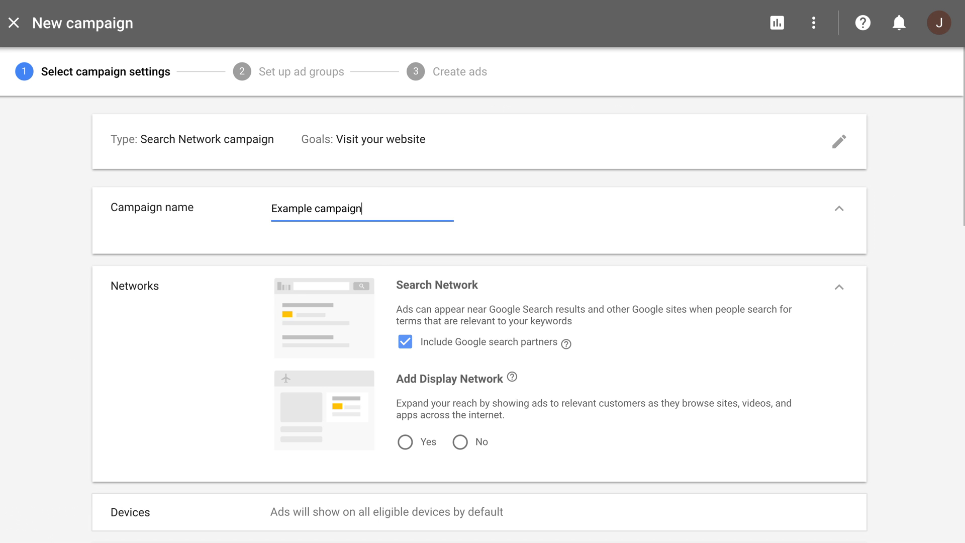
scroll("down", 3)
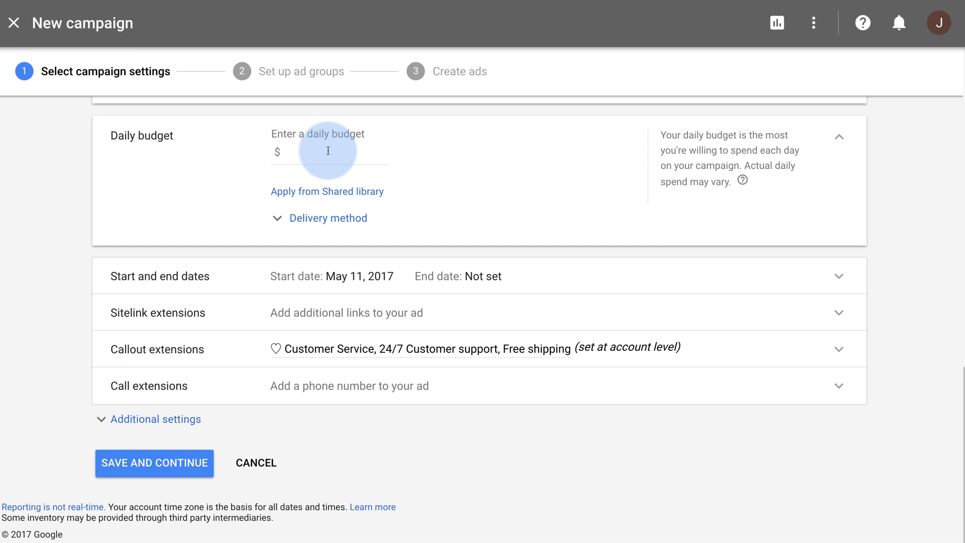
left_click(154, 462)
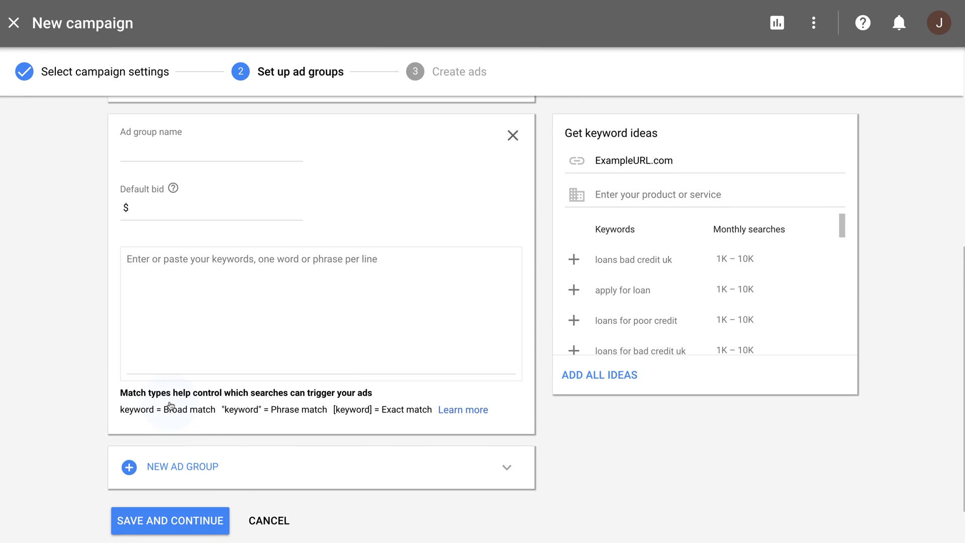
- Name the second ad group and add all suggested keyword ideas to it
left_click(598, 380)
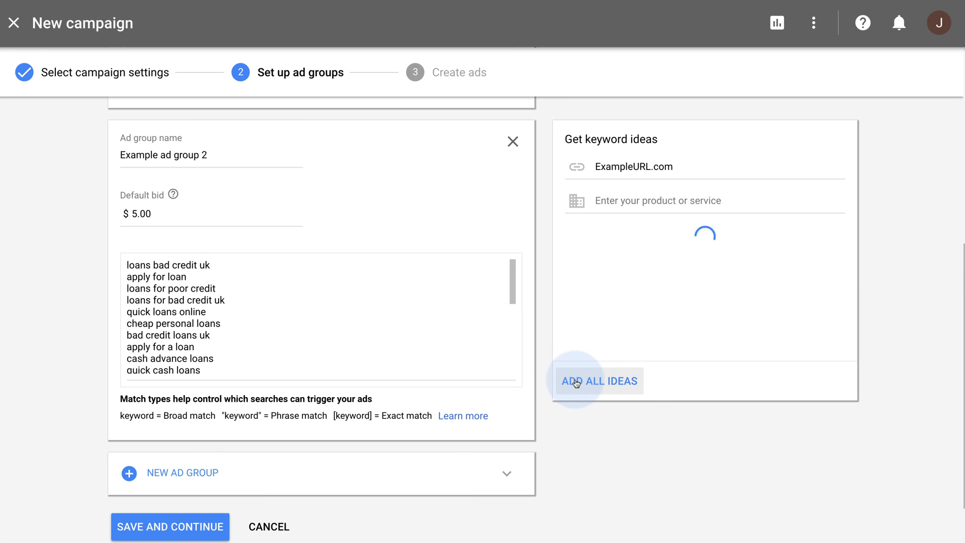
left_click(170, 526)
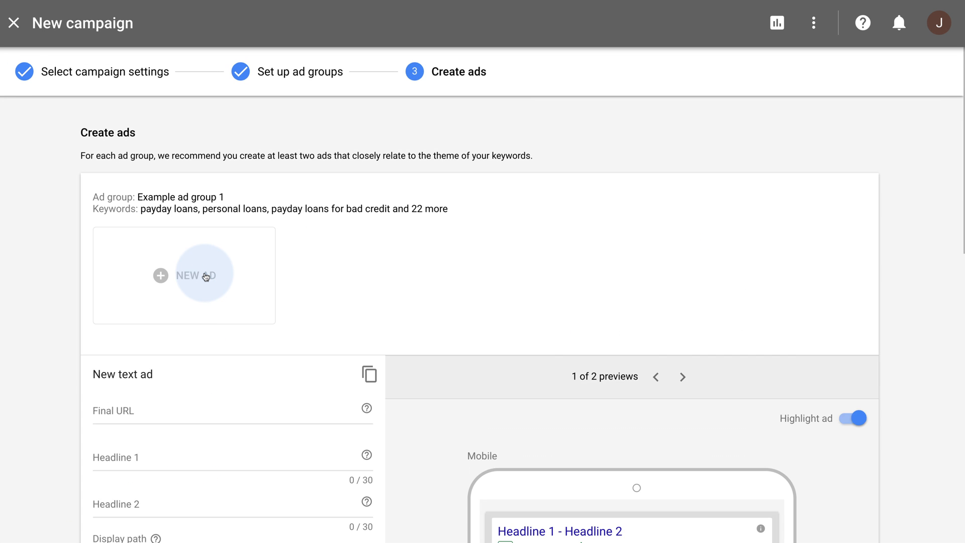
- Finish the Kids' Basketball Shoes ad in group 1 and a Basketball Shoes For Kids ad in group 2
scroll("down", 3)
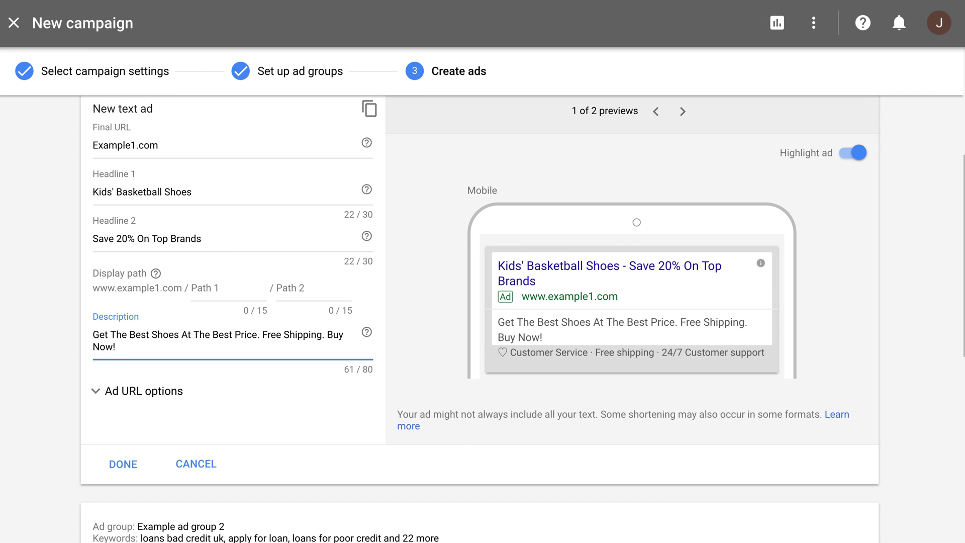
left_click(122, 464)
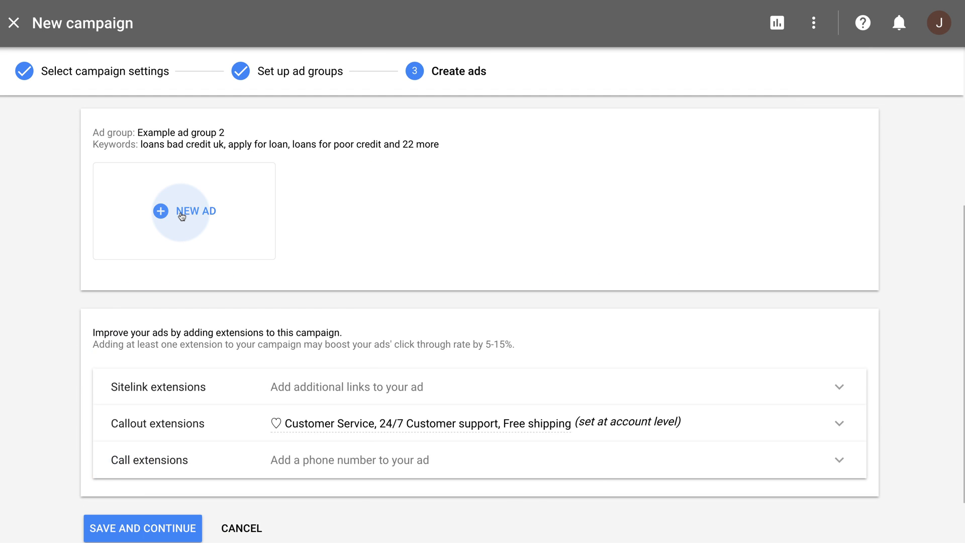
left_click(183, 210)
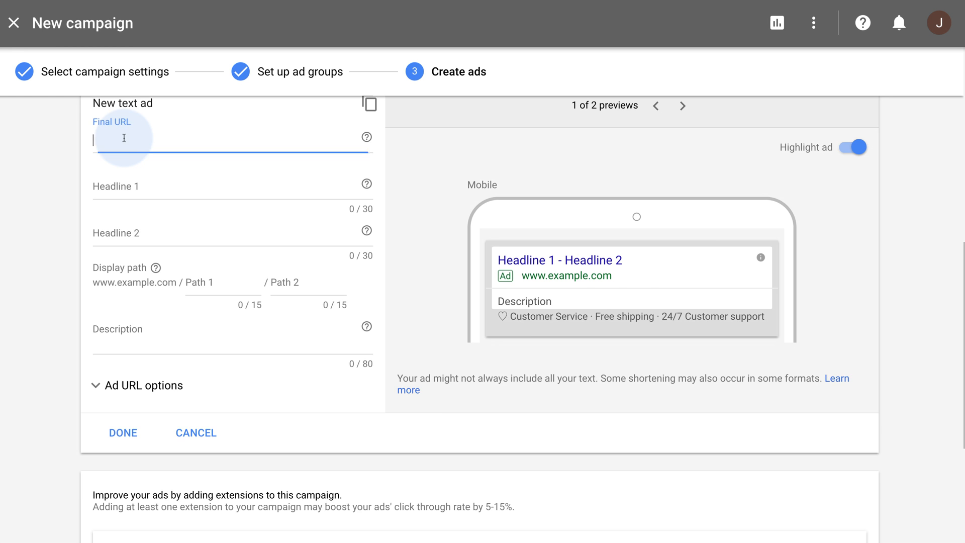
left_click(123, 432)
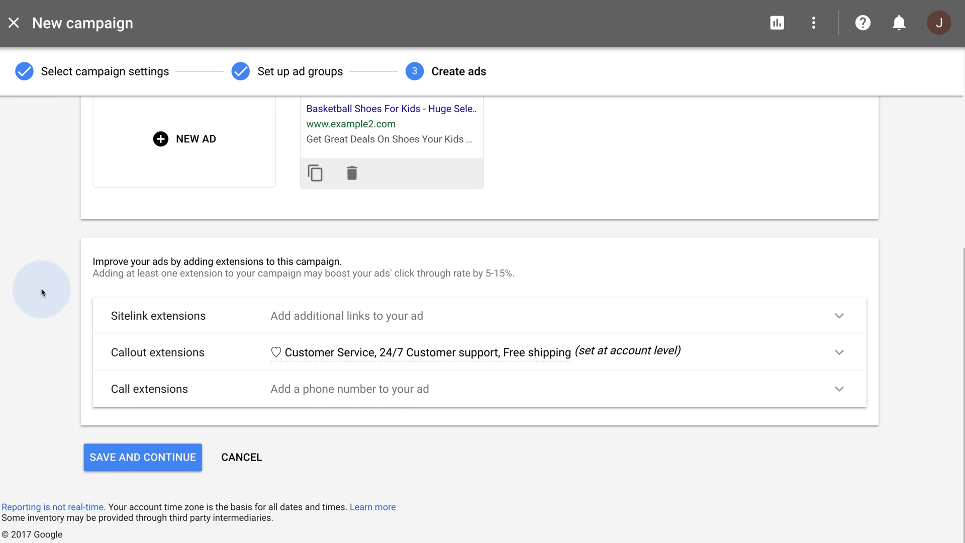
scroll("up", 3)
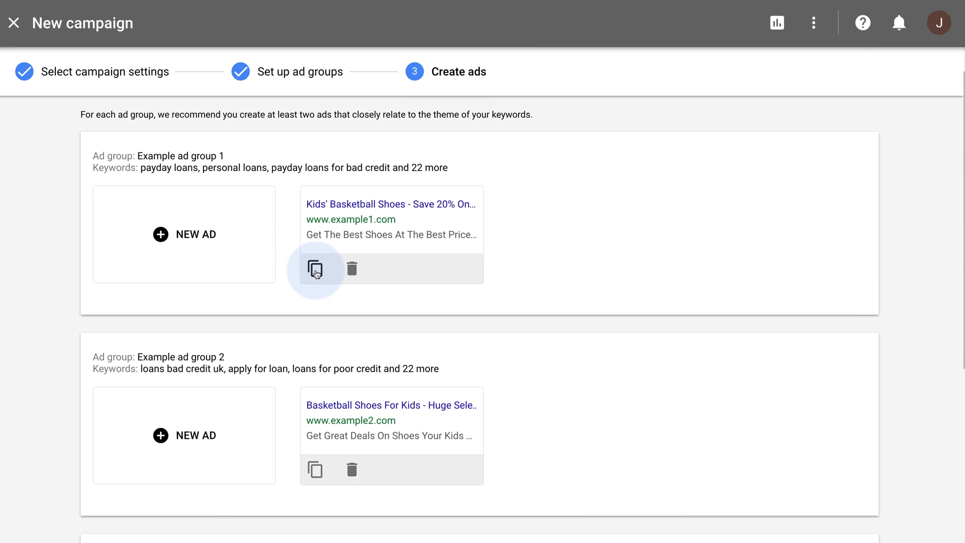
- Copy the group 1 ad into a Mens' Basketball Shoes variation and save it
left_click(316, 267)
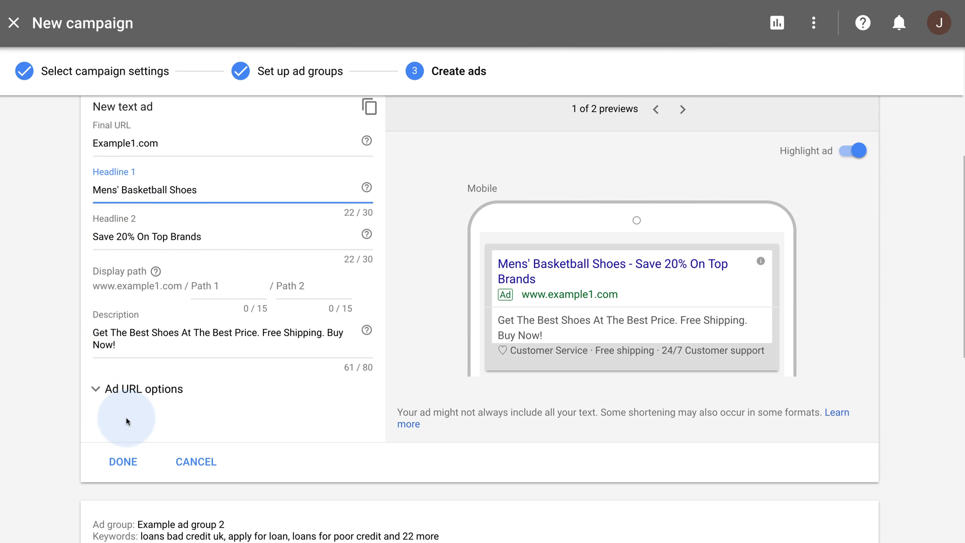
left_click(122, 461)
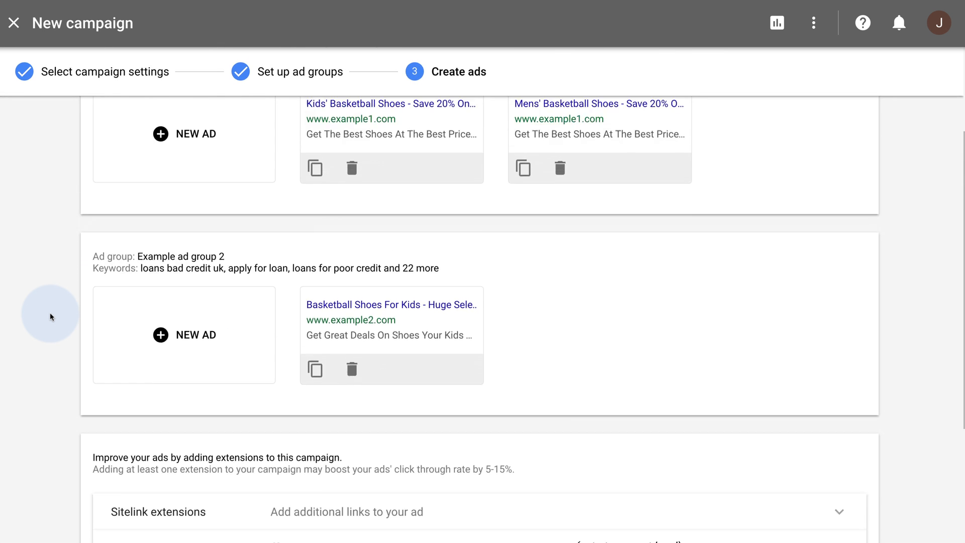
scroll("up", 3)
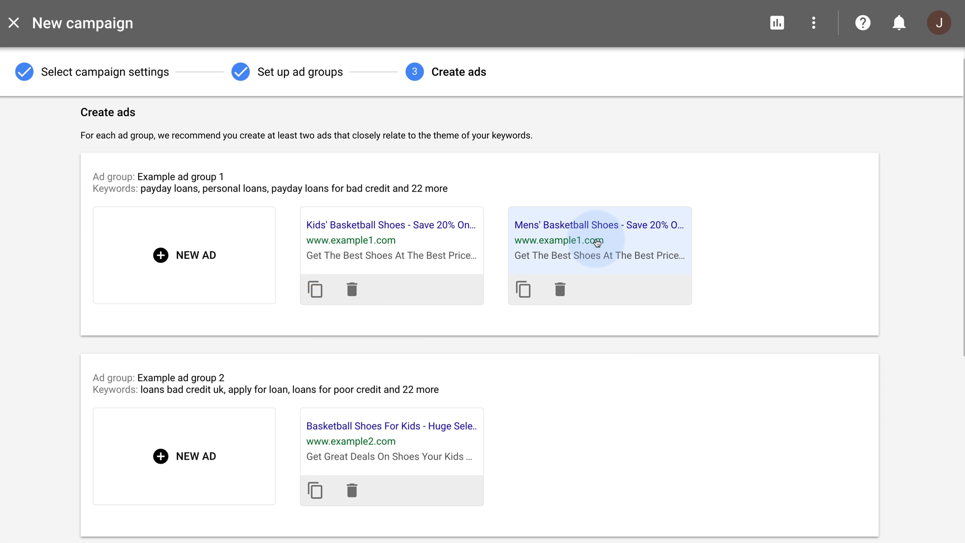
scroll("down", 3)
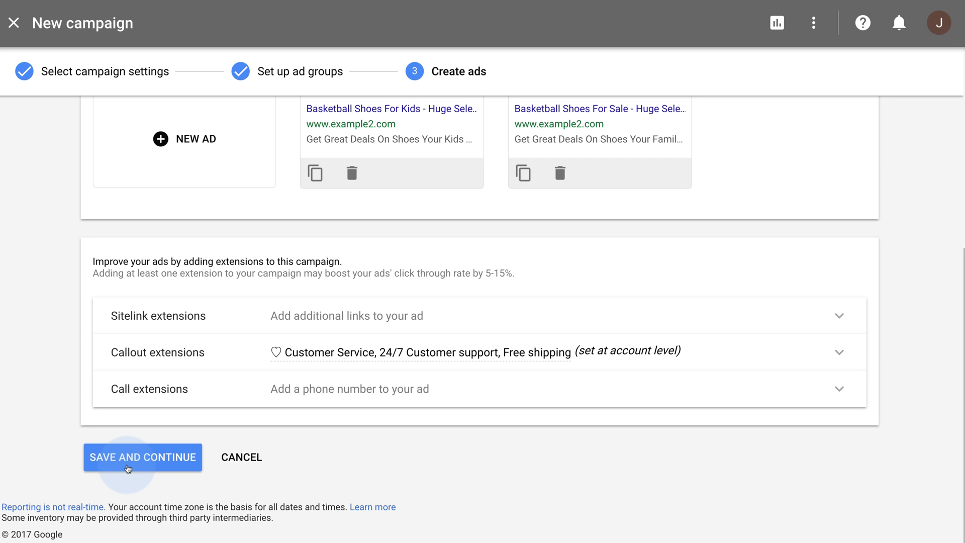